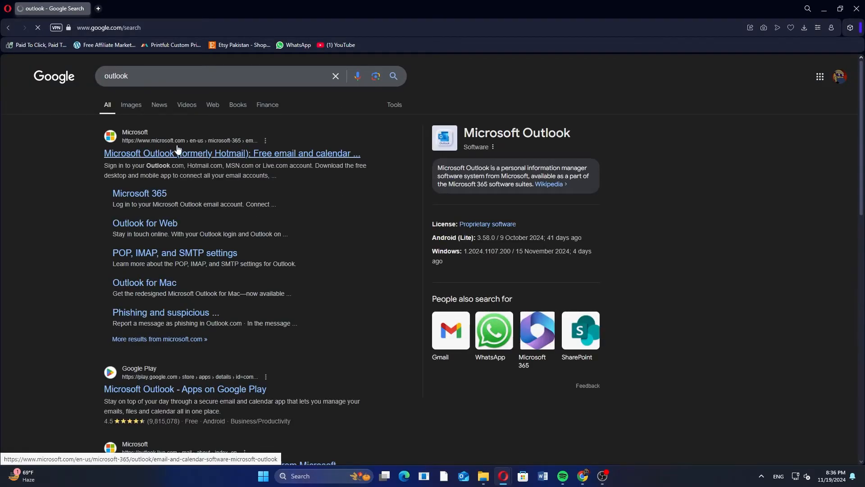
Step: Open the Microsoft Outlook result from Google and sign in to reach the inbox
{"action": "left_click", "coordinate": [232, 153]}
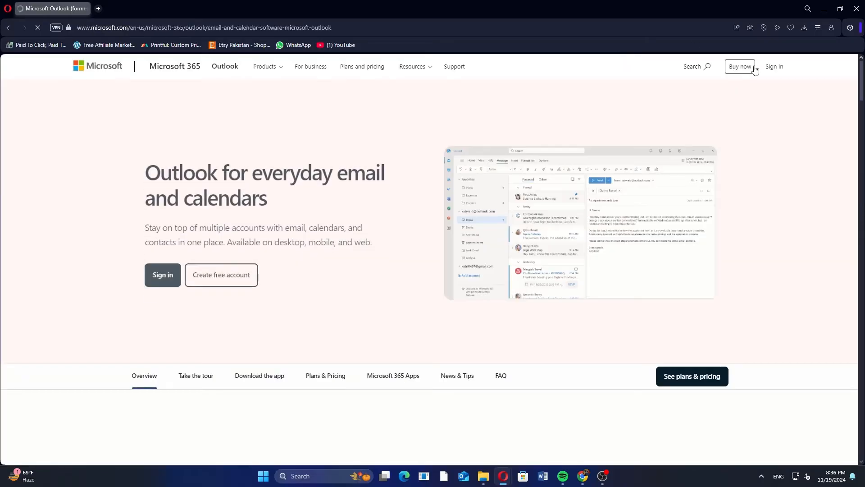
{"action": "left_click", "coordinate": [162, 275]}
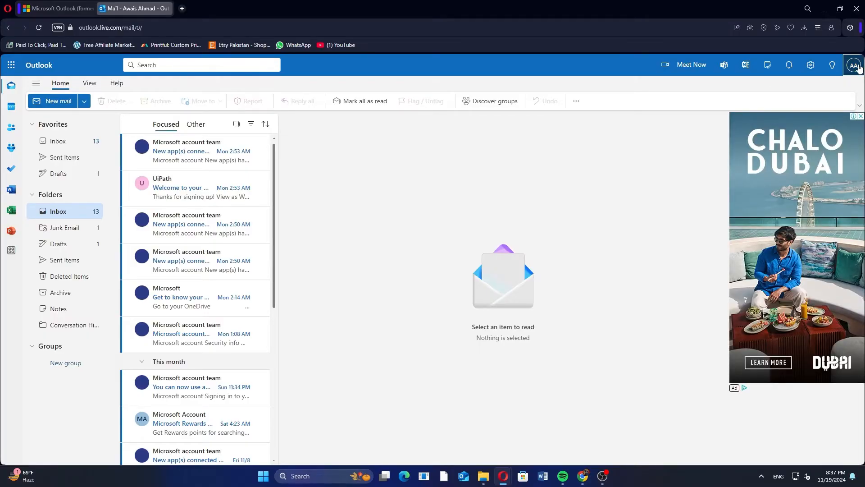
Step: Go to My Microsoft account from the Outlook profile avatar menu
{"action": "left_click", "coordinate": [853, 65]}
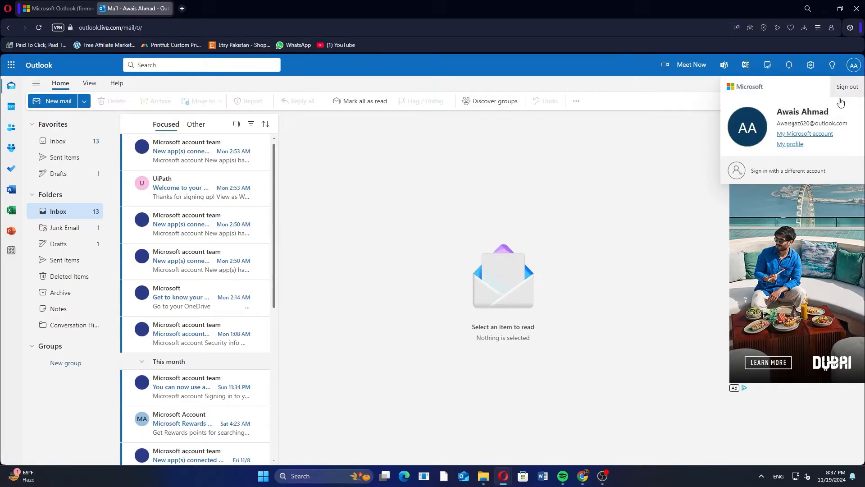
{"action": "left_click", "coordinate": [789, 144]}
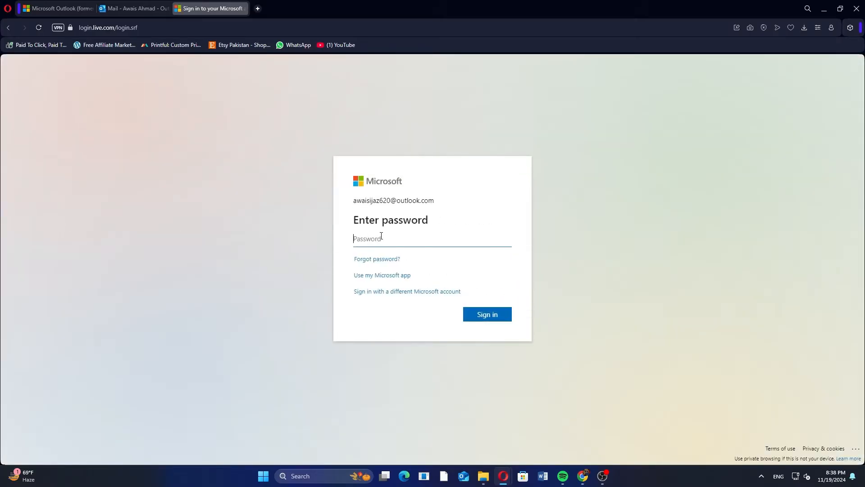
Step: Sign in to the Microsoft account and open Two-step verification setup from Security
{"action": "left_click", "coordinate": [486, 314]}
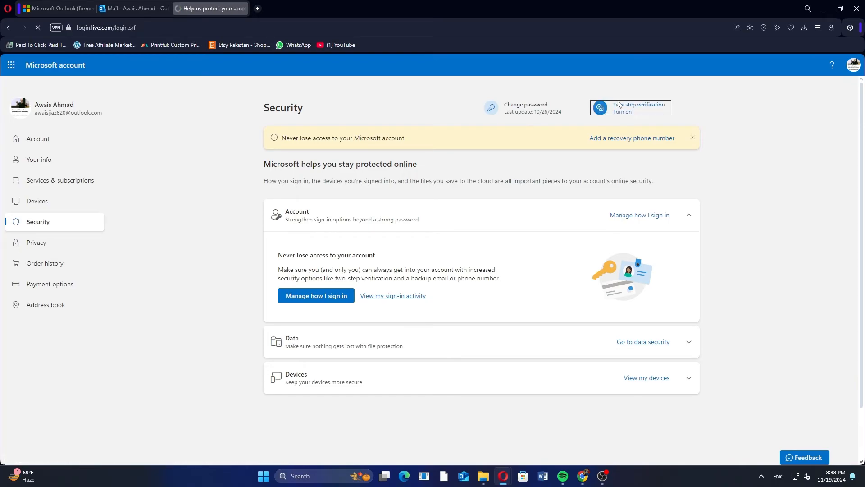
{"action": "left_click", "coordinate": [629, 108]}
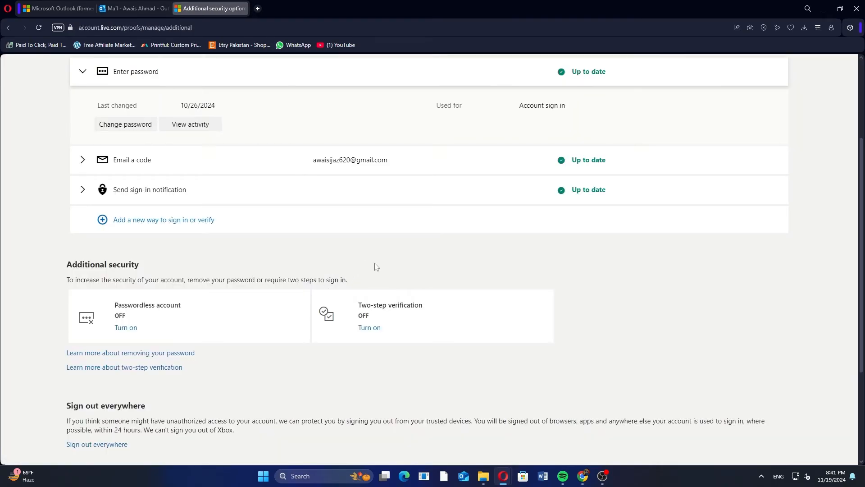
{"action": "mouse_move", "coordinate": [394, 325]}
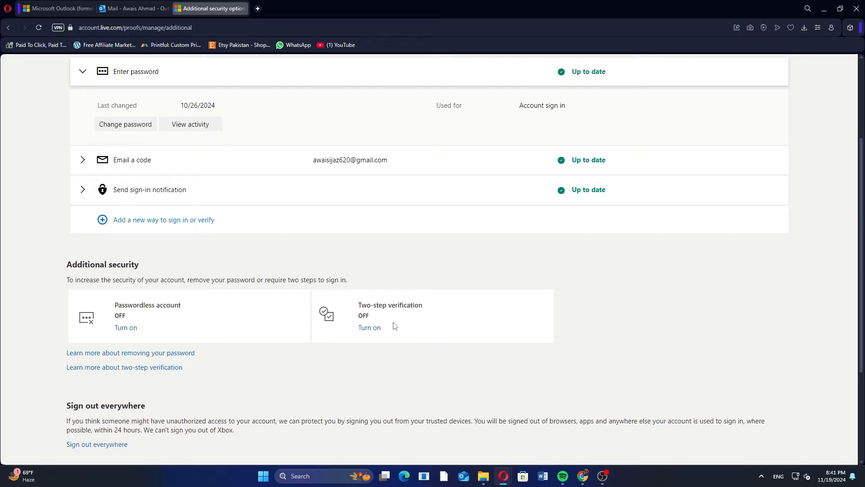
{"action": "left_click", "coordinate": [369, 327]}
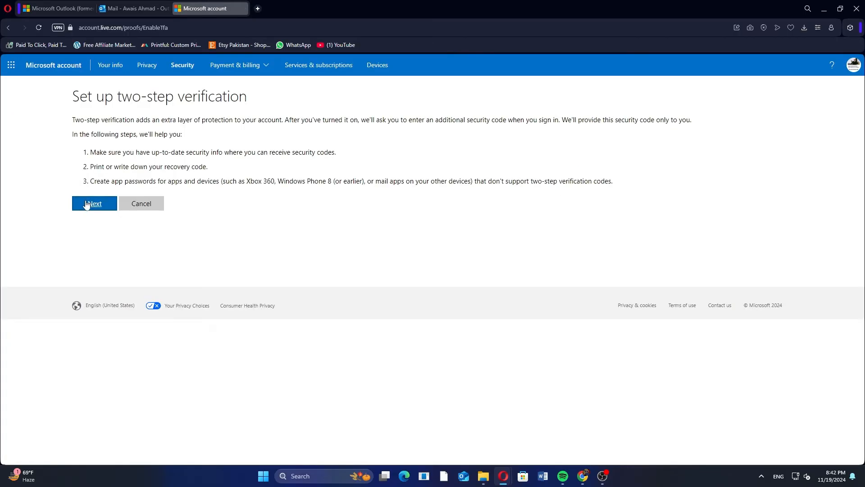
Step: Step through the setup intro, recovery code and app passwords pages to Finish
{"action": "left_click", "coordinate": [93, 203]}
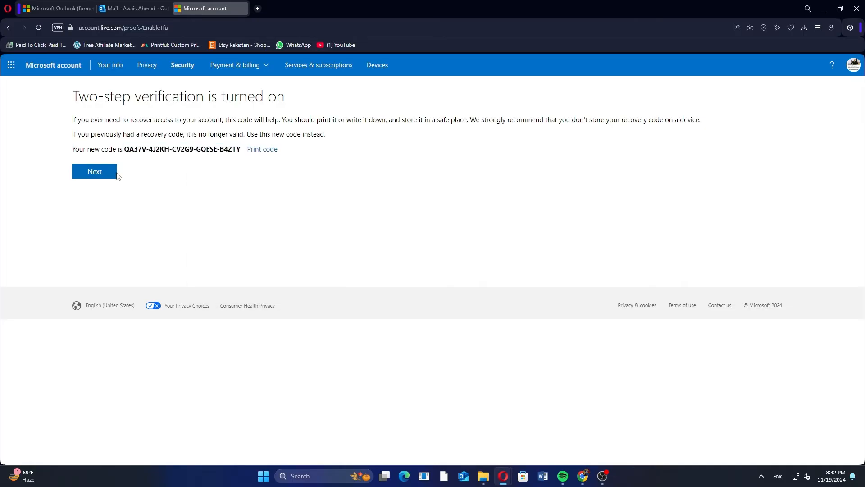
{"action": "left_click", "coordinate": [94, 171]}
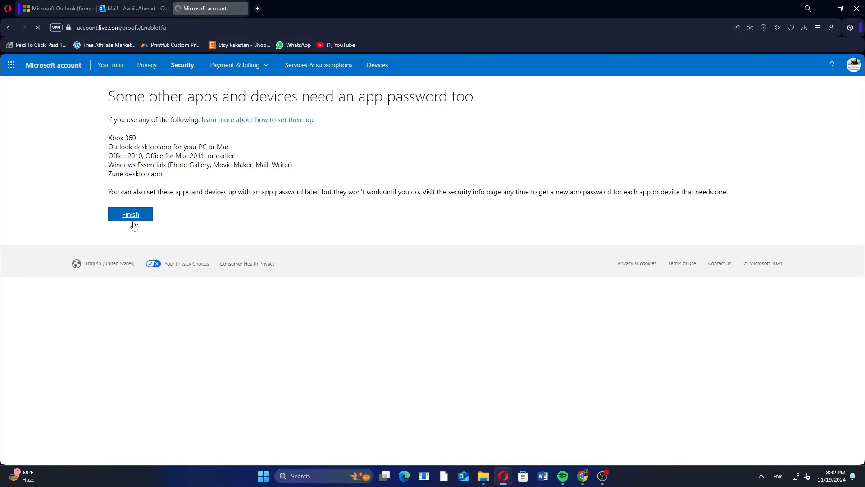
{"action": "left_click", "coordinate": [131, 214]}
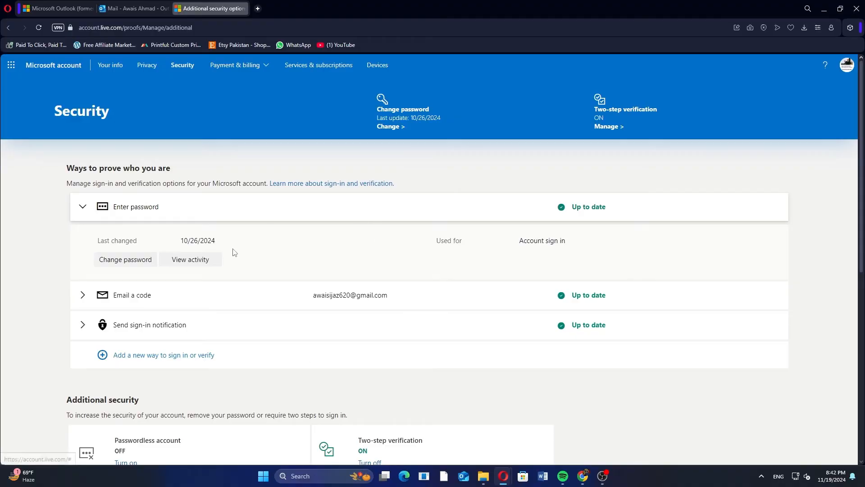
{"action": "scroll", "scroll_direction": "down", "scroll_amount": 3}
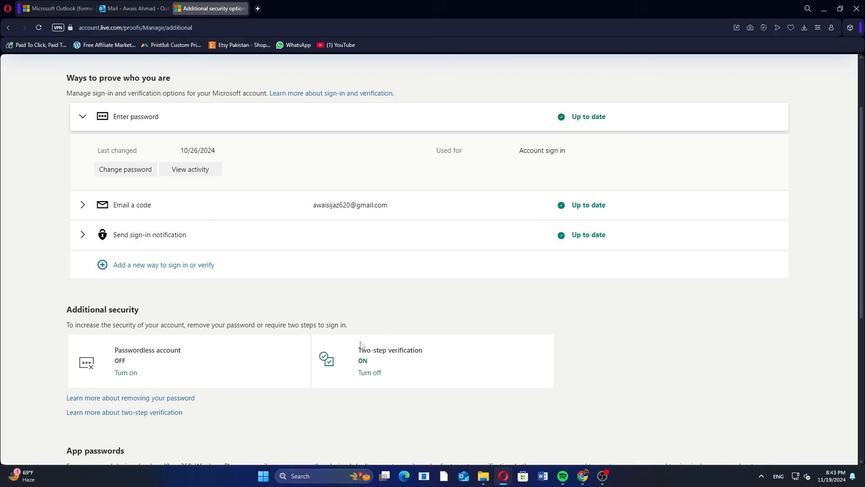
{"action": "mouse_move", "coordinate": [465, 376]}
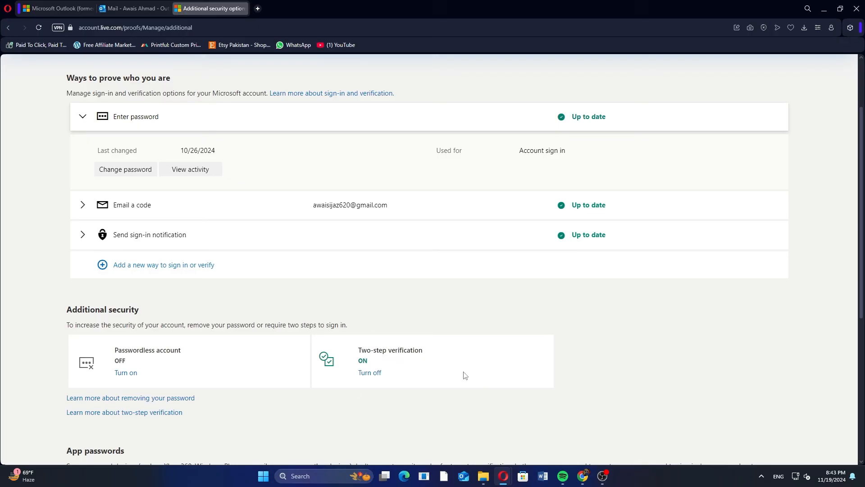
{"action": "mouse_move", "coordinate": [715, 57]}
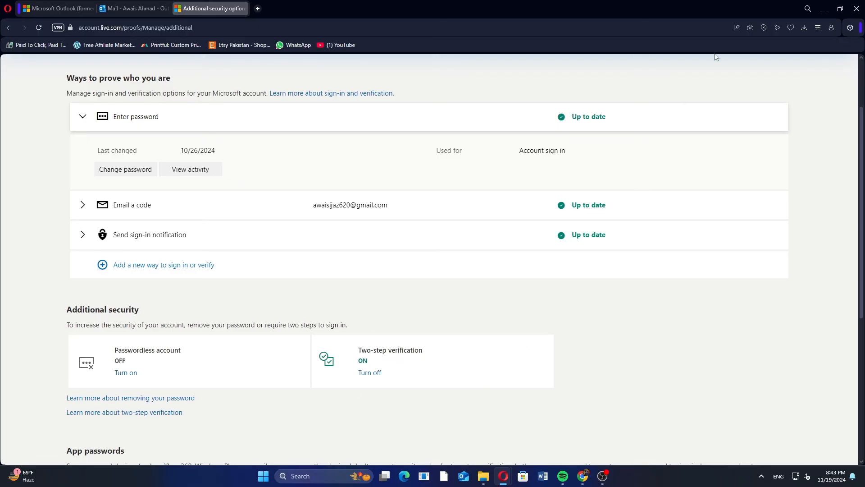